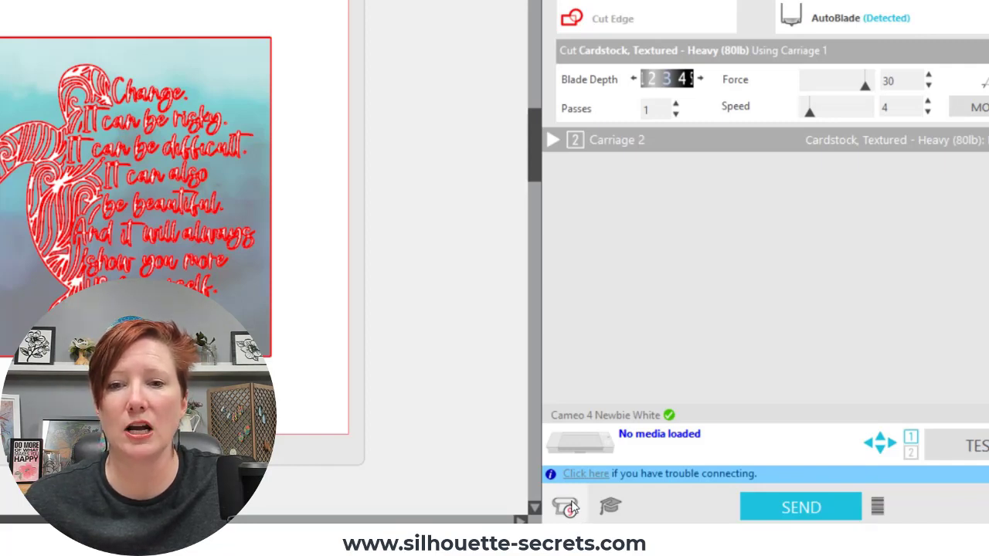
Show the Silhouette Devices connection list from the Send panel's status area.
{"action": "left_click", "coordinate": [566, 506]}
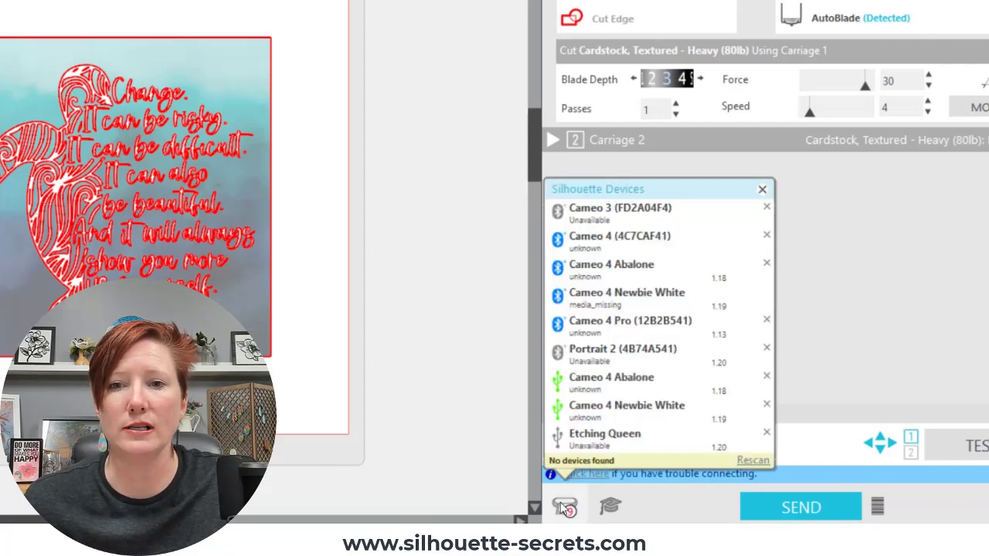
{"action": "left_click", "coordinate": [752, 460]}
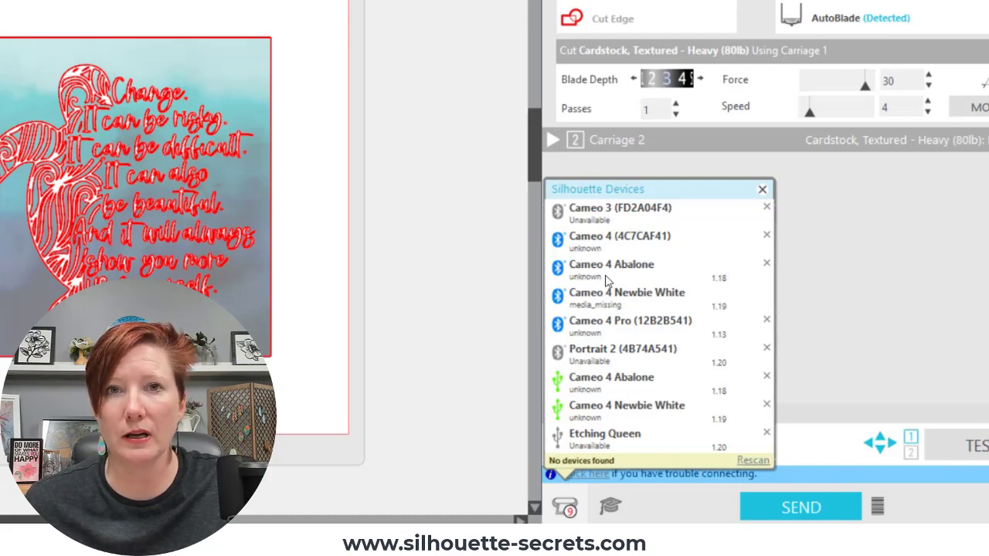
{"action": "left_click", "coordinate": [627, 297]}
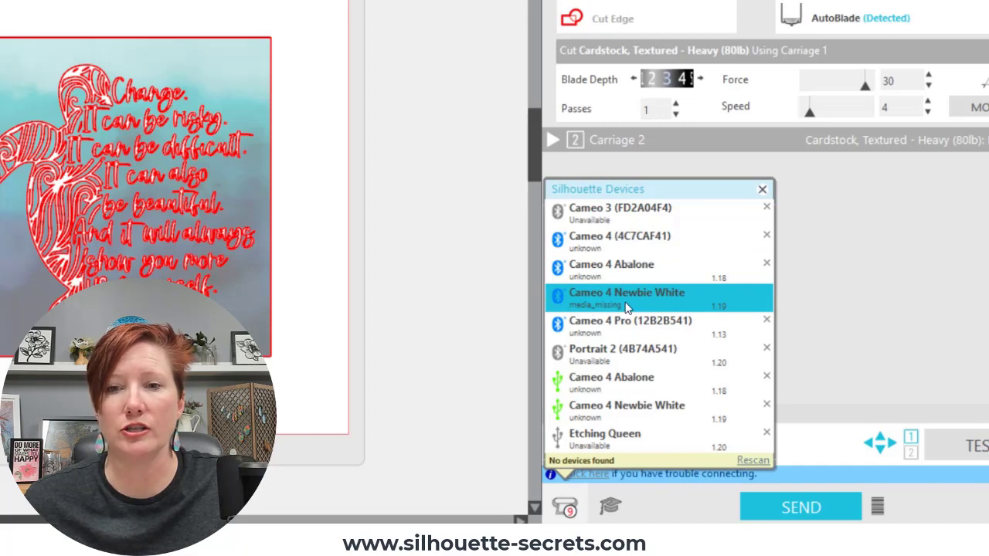
{"action": "mouse_move", "coordinate": [590, 315]}
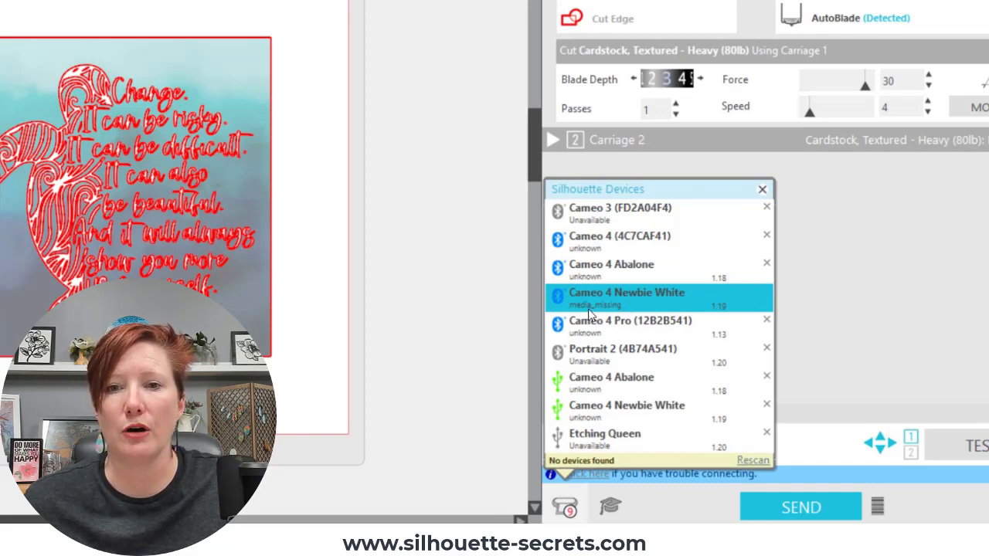
{"action": "mouse_move", "coordinate": [625, 312]}
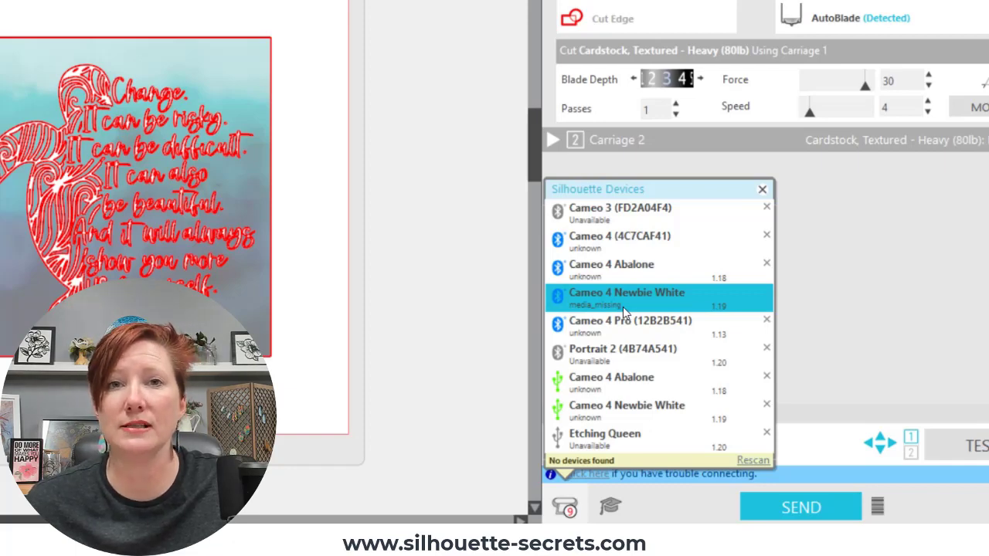
{"action": "mouse_move", "coordinate": [624, 316]}
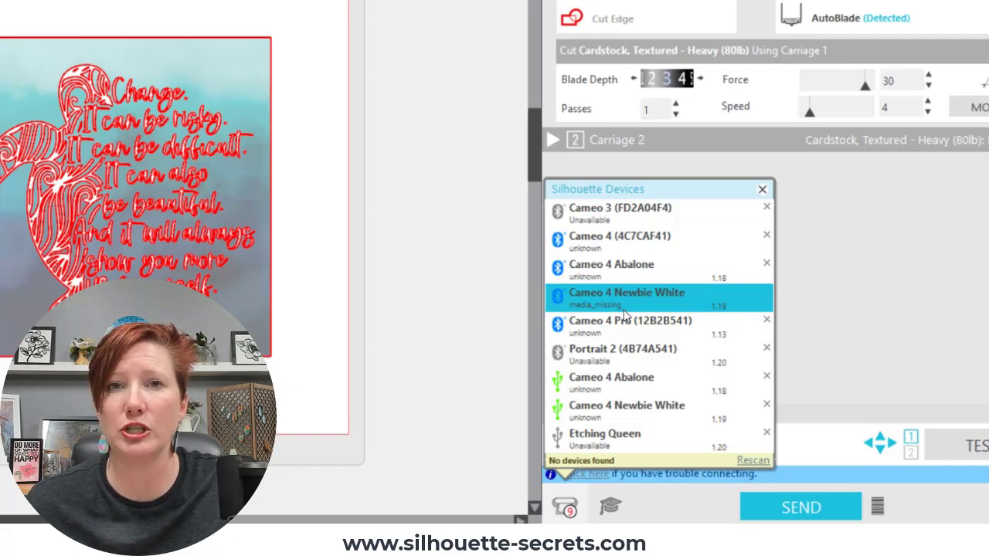
{"action": "mouse_move", "coordinate": [672, 355]}
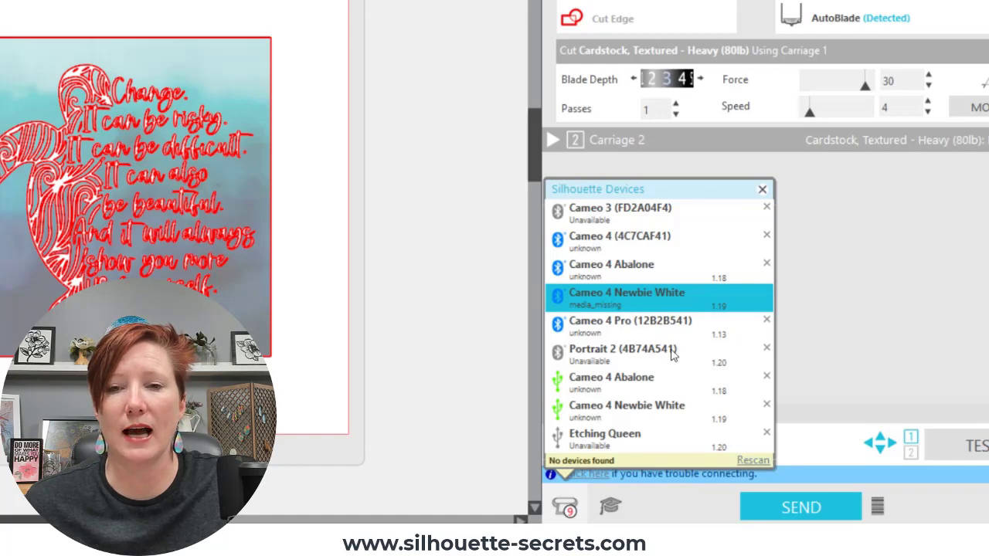
{"action": "left_click", "coordinate": [625, 409]}
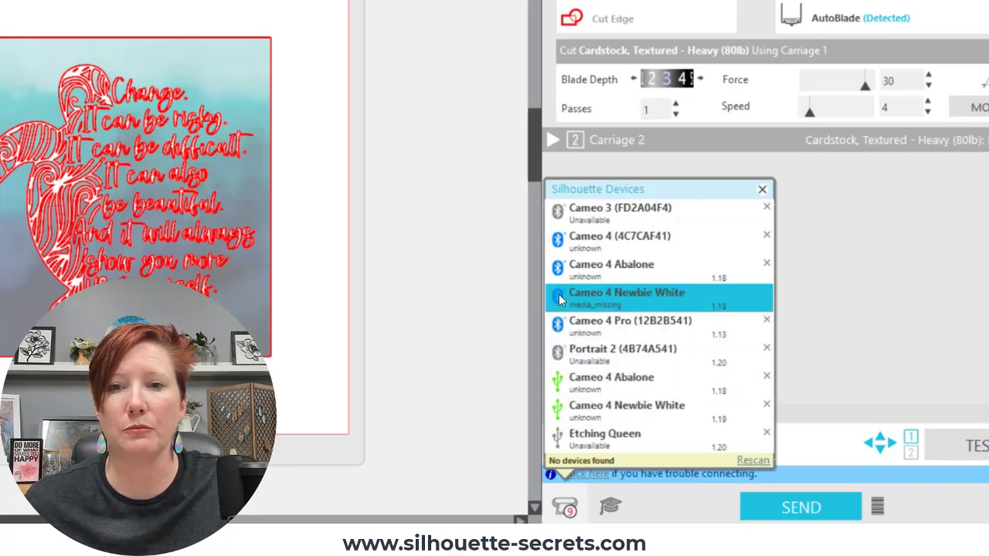
{"action": "left_click", "coordinate": [618, 213]}
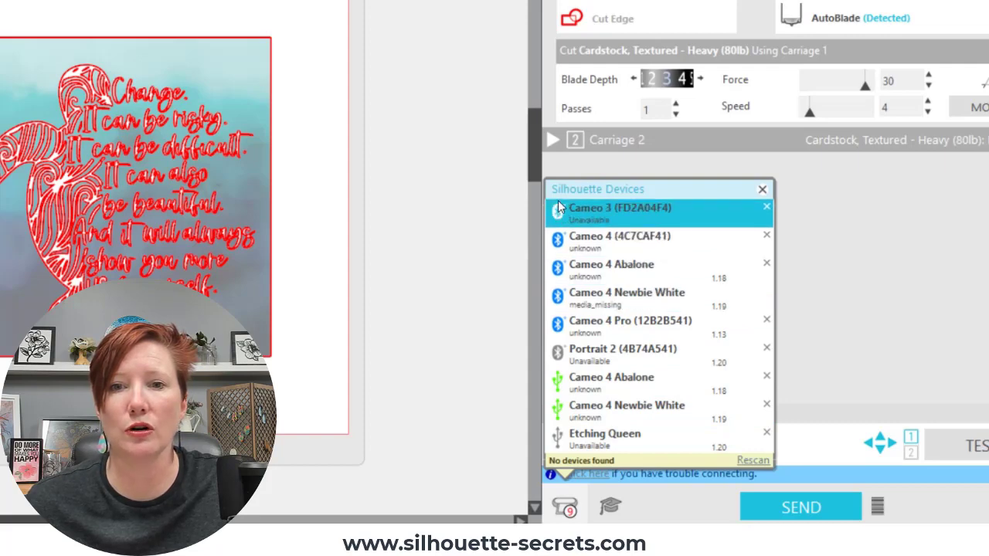
{"action": "mouse_move", "coordinate": [564, 235]}
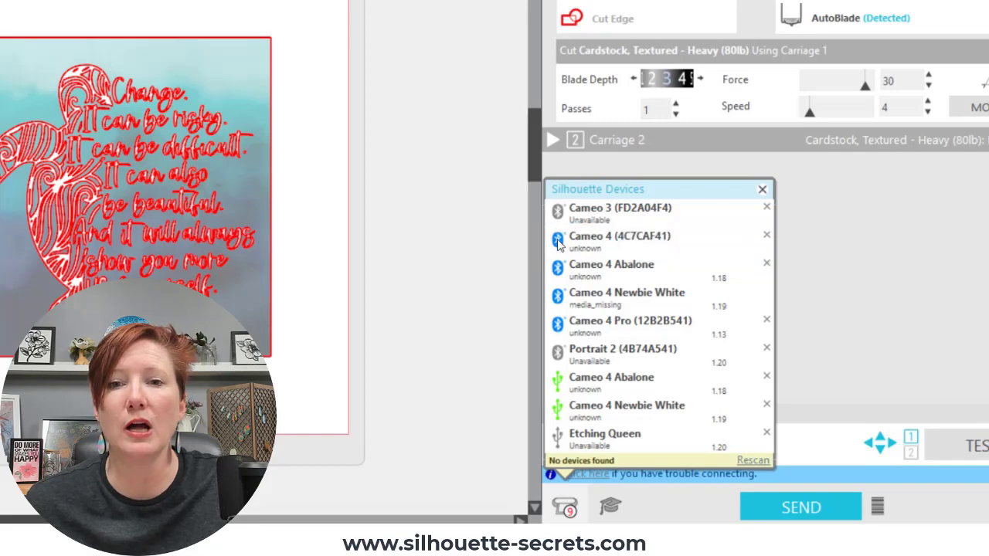
{"action": "left_click", "coordinate": [633, 241]}
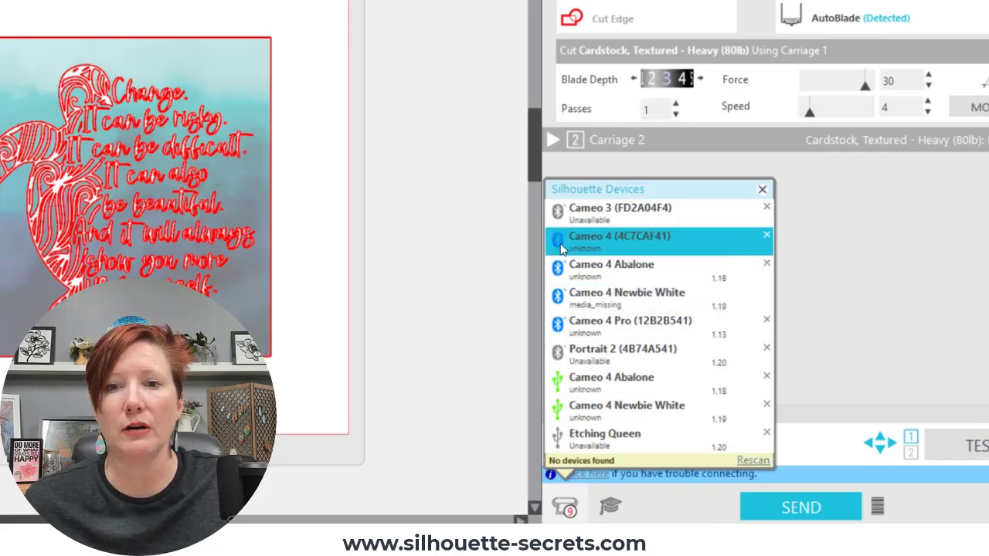
{"action": "left_click", "coordinate": [610, 268]}
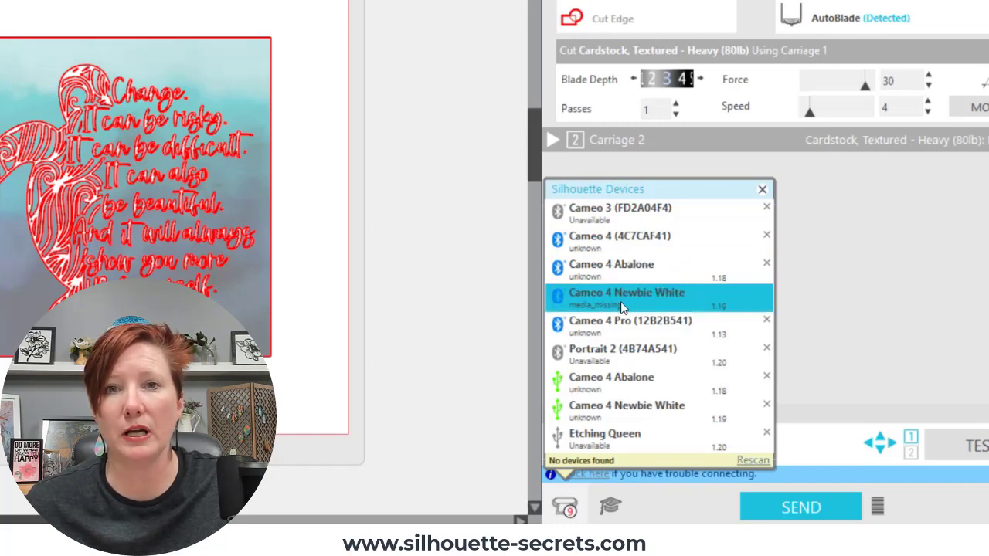
{"action": "mouse_move", "coordinate": [558, 399]}
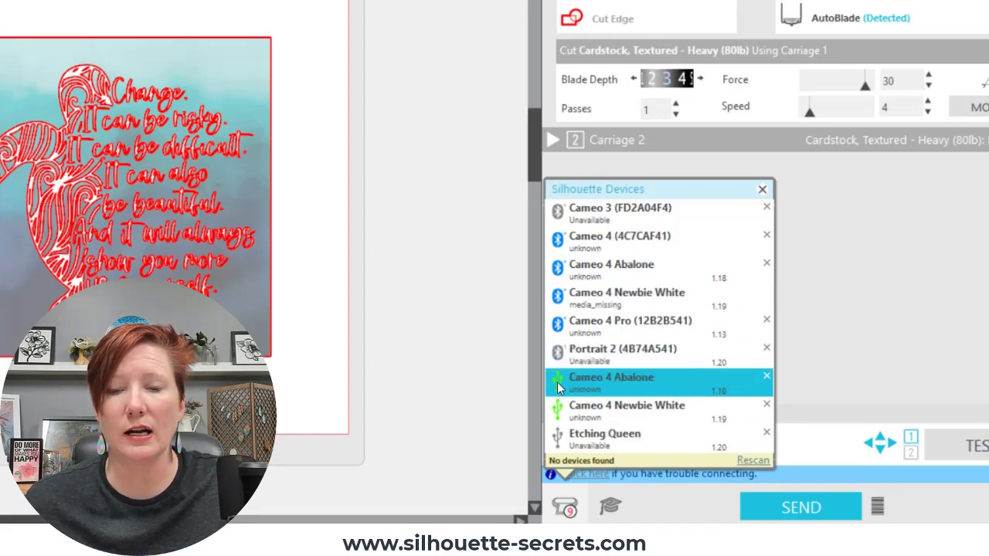
{"action": "left_click", "coordinate": [627, 405]}
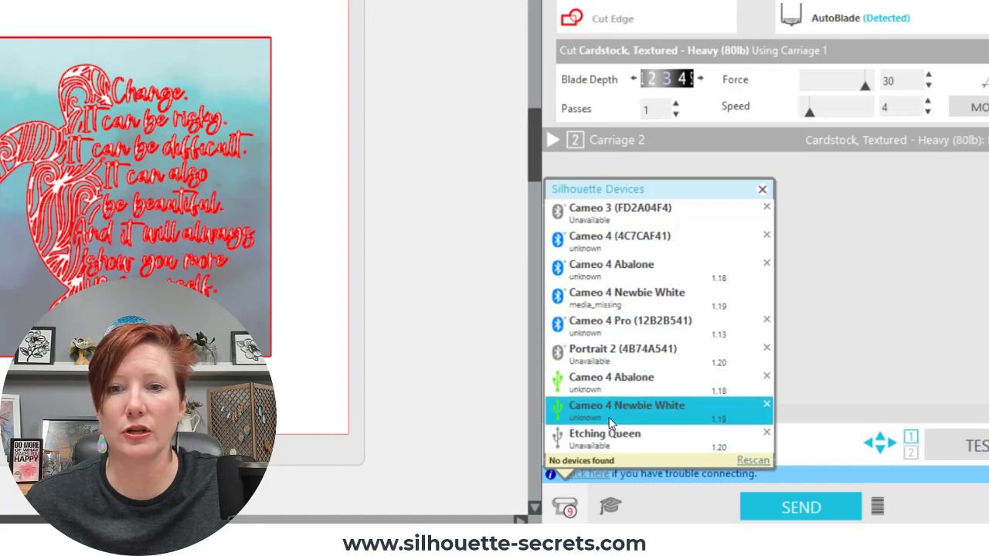
{"action": "left_click", "coordinate": [633, 438]}
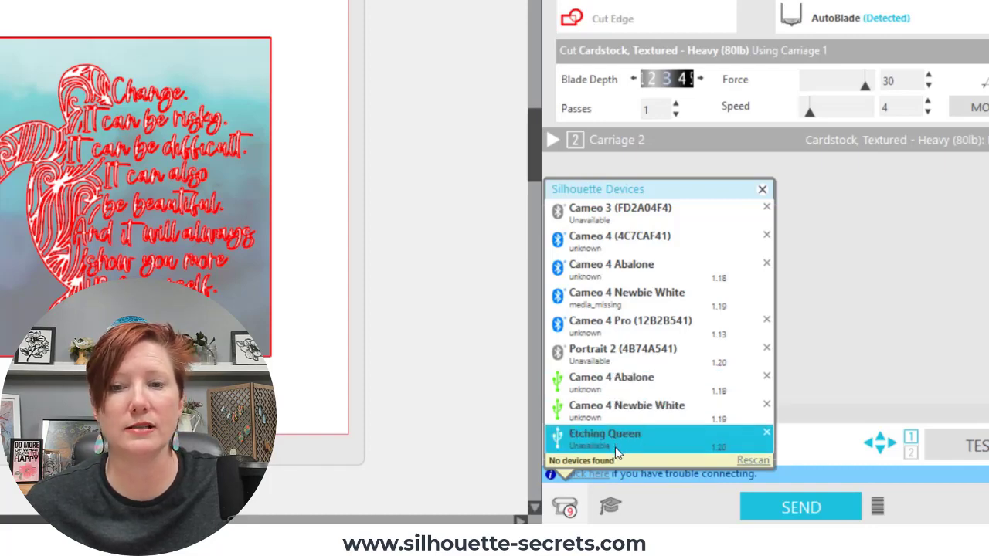
{"action": "left_click", "coordinate": [626, 410]}
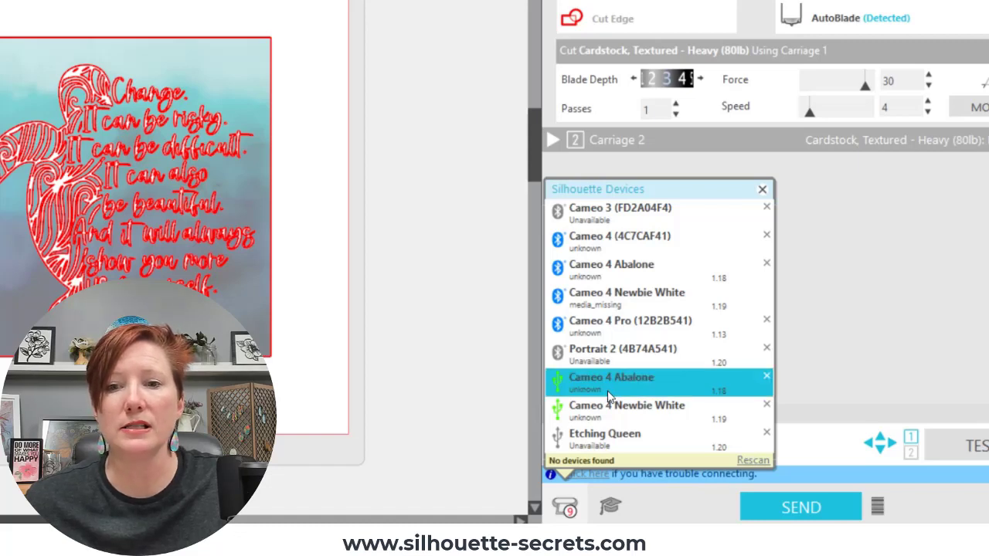
{"action": "mouse_move", "coordinate": [652, 390]}
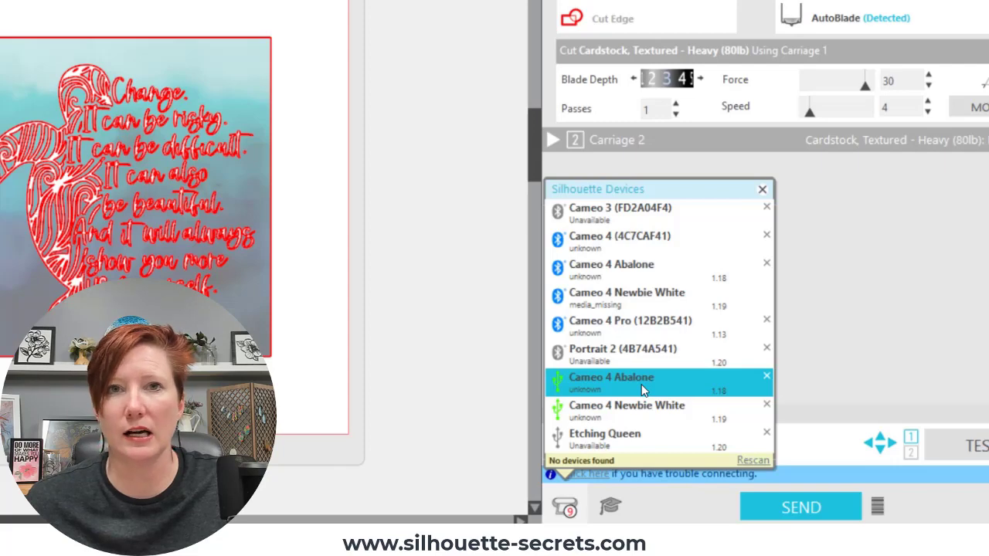
{"action": "left_click", "coordinate": [631, 326]}
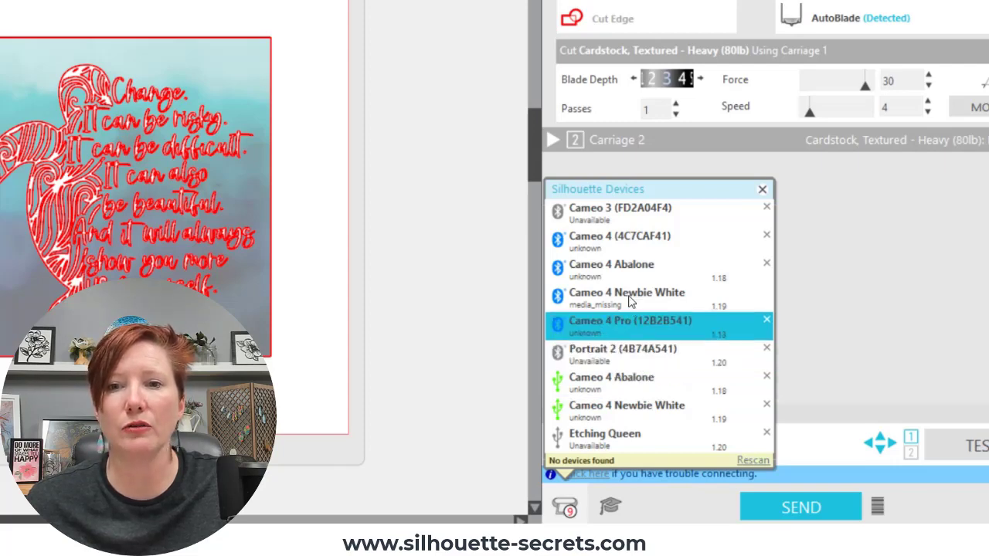
{"action": "left_click", "coordinate": [627, 296]}
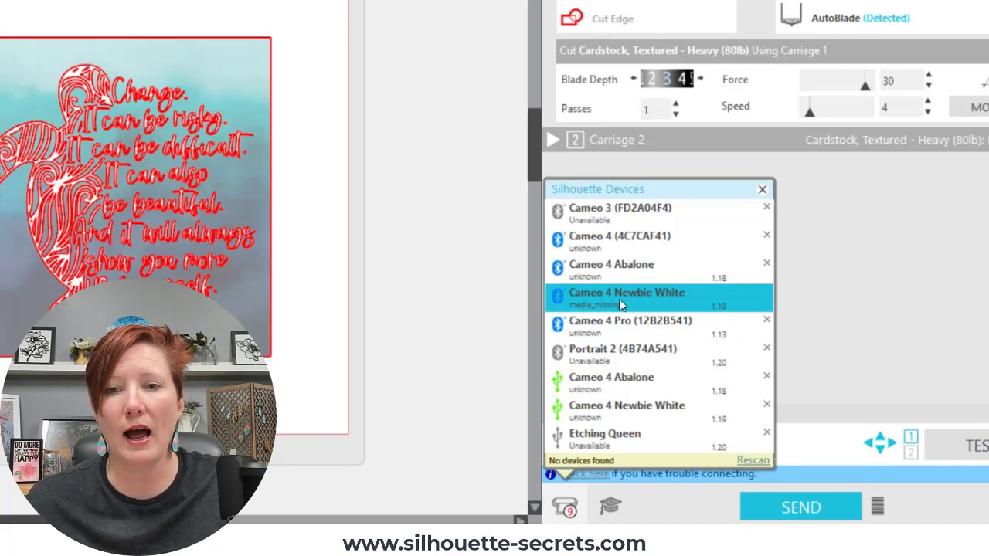
{"action": "left_click", "coordinate": [627, 296]}
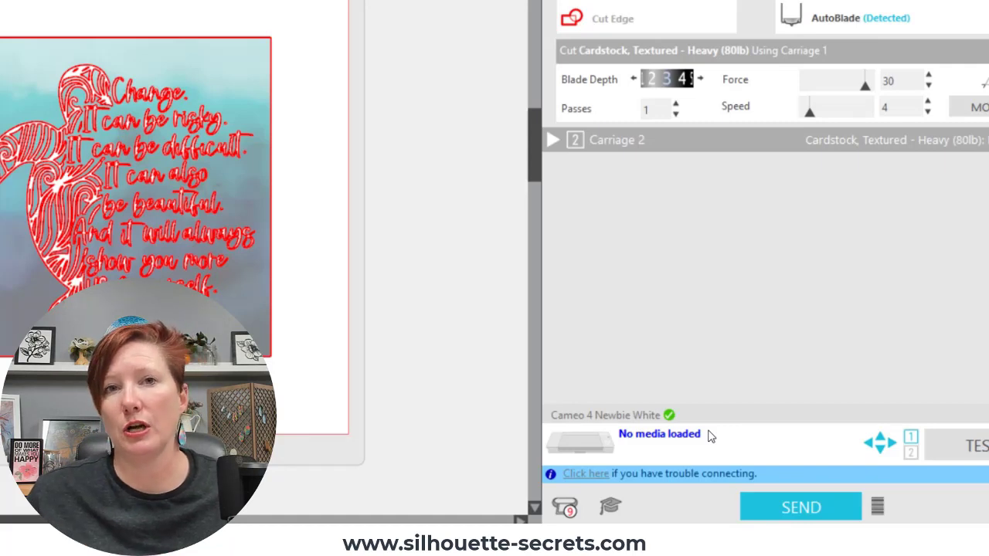
Reopen the device list and select Cameo 4 Abalone to start scanning.
{"action": "left_click", "coordinate": [609, 414]}
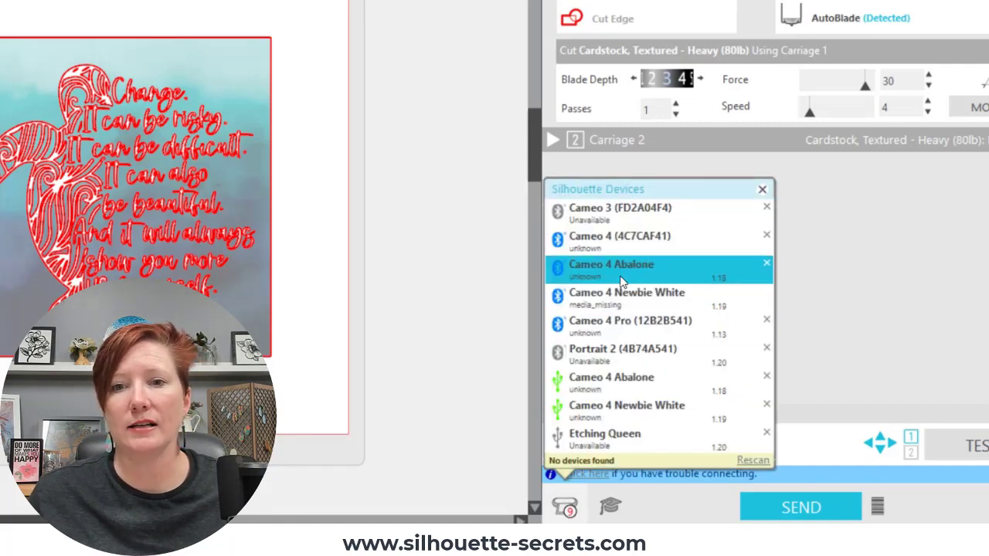
{"action": "left_click", "coordinate": [752, 460]}
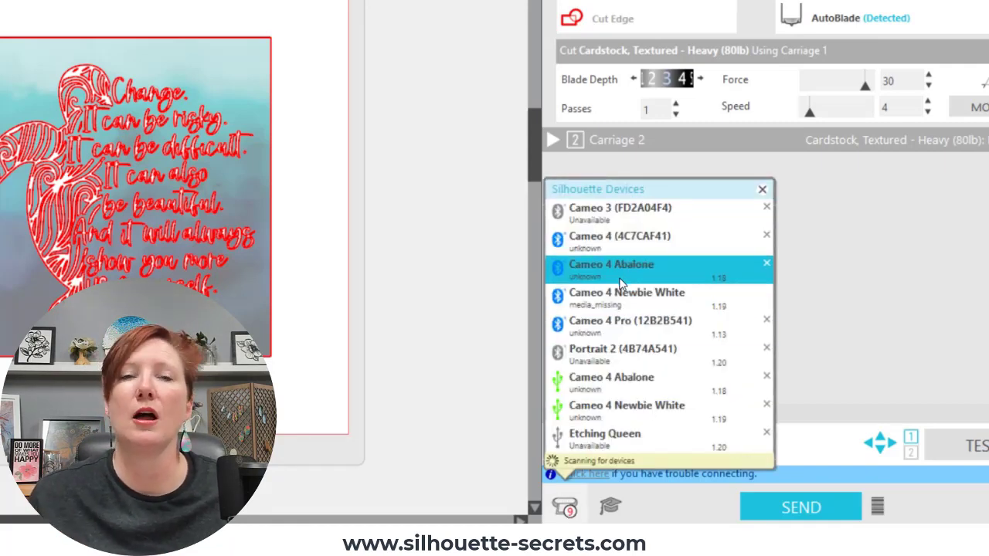